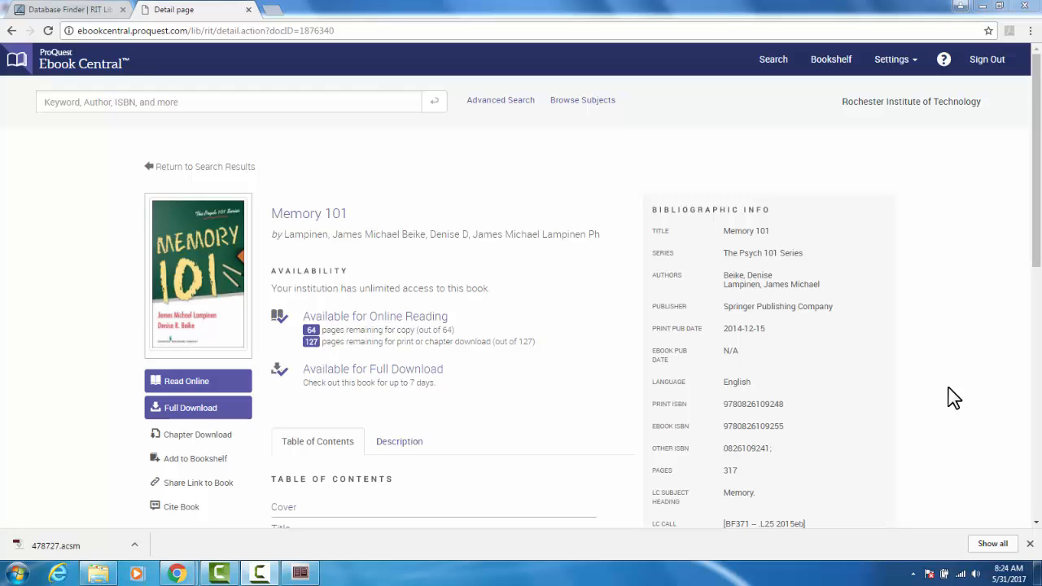
mouse_move(948, 397)
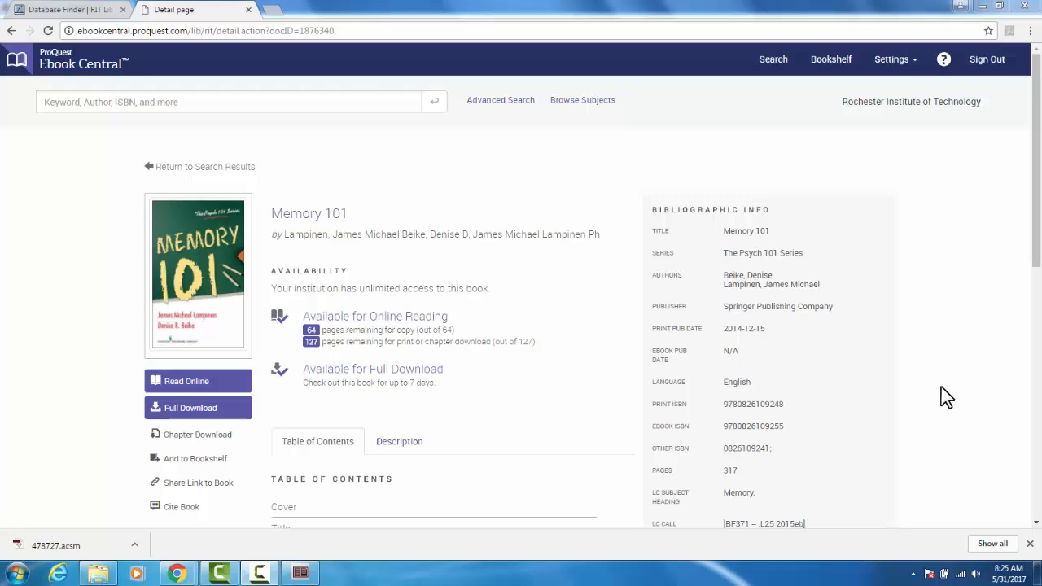
mouse_move(199, 433)
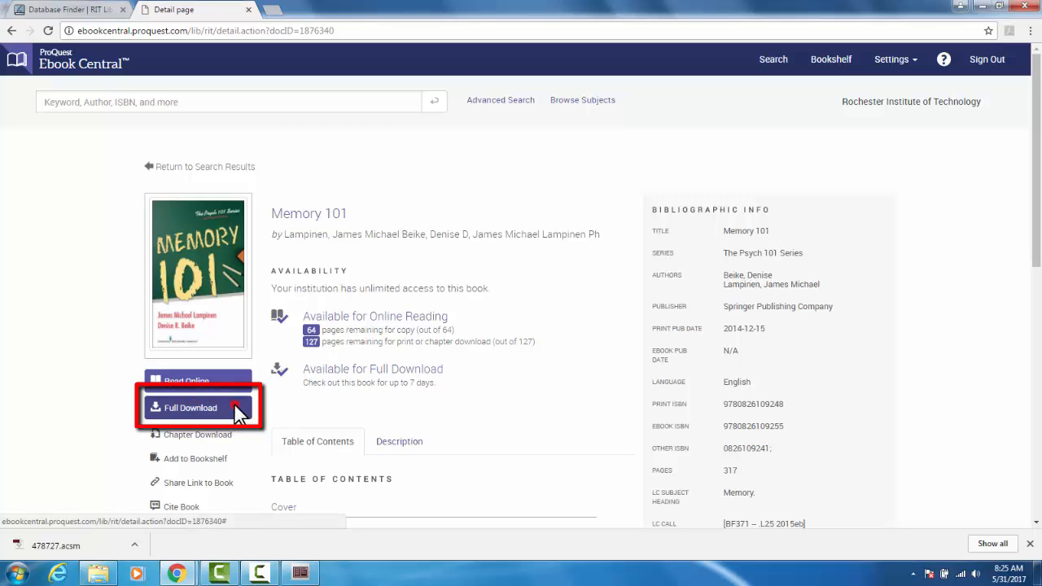
- Walk through the Full Download steps for Memory 101 as a desktop device and request the EPUB
left_click(199, 407)
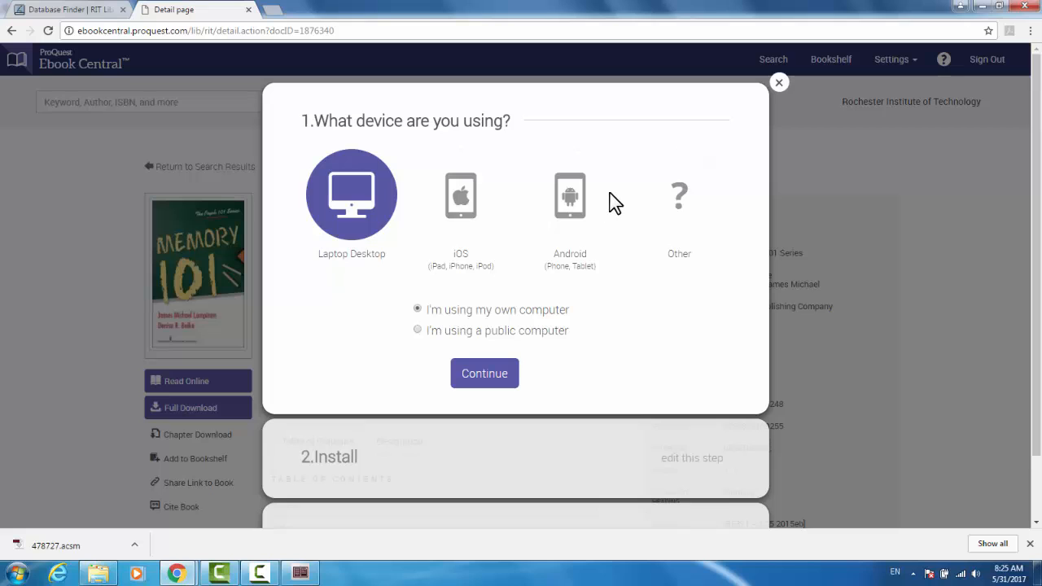
mouse_move(570, 476)
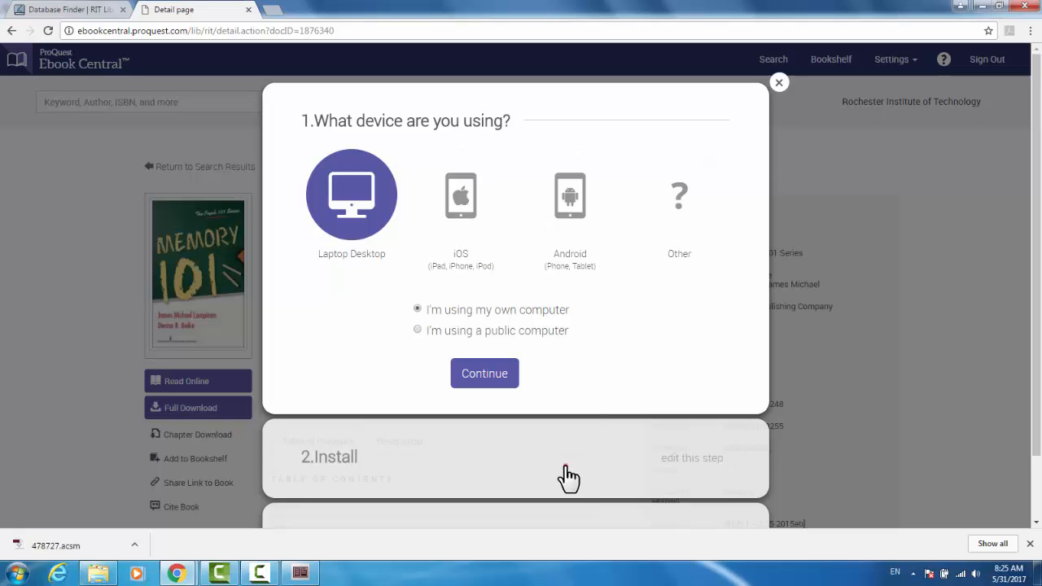
left_click(485, 373)
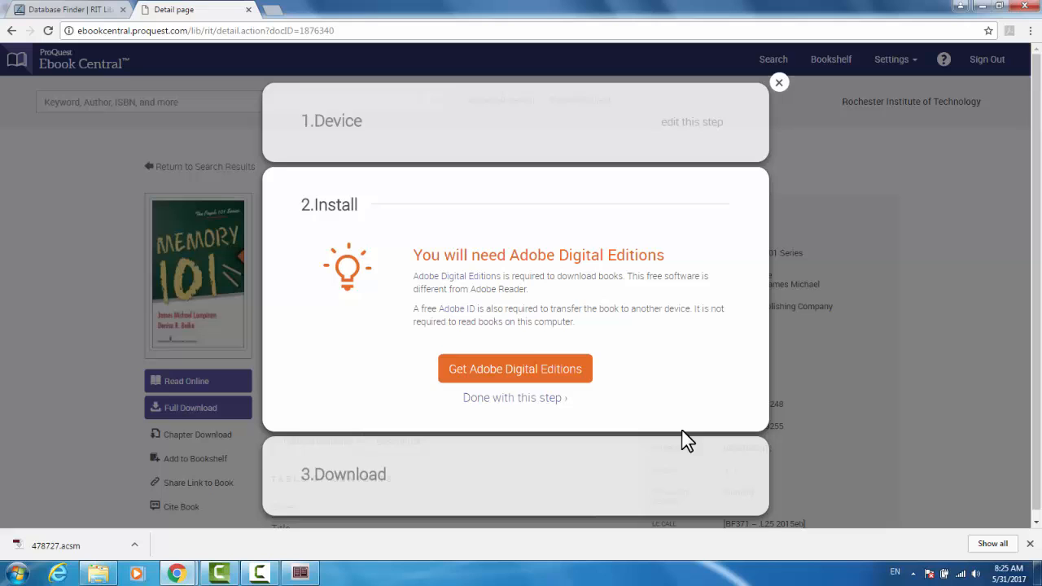
left_click(512, 397)
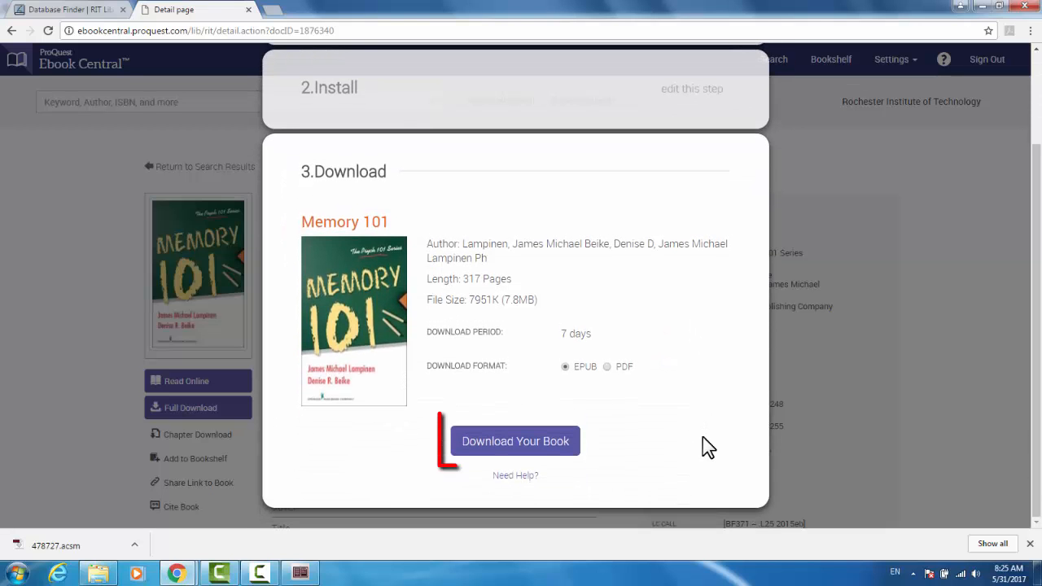
left_click(515, 440)
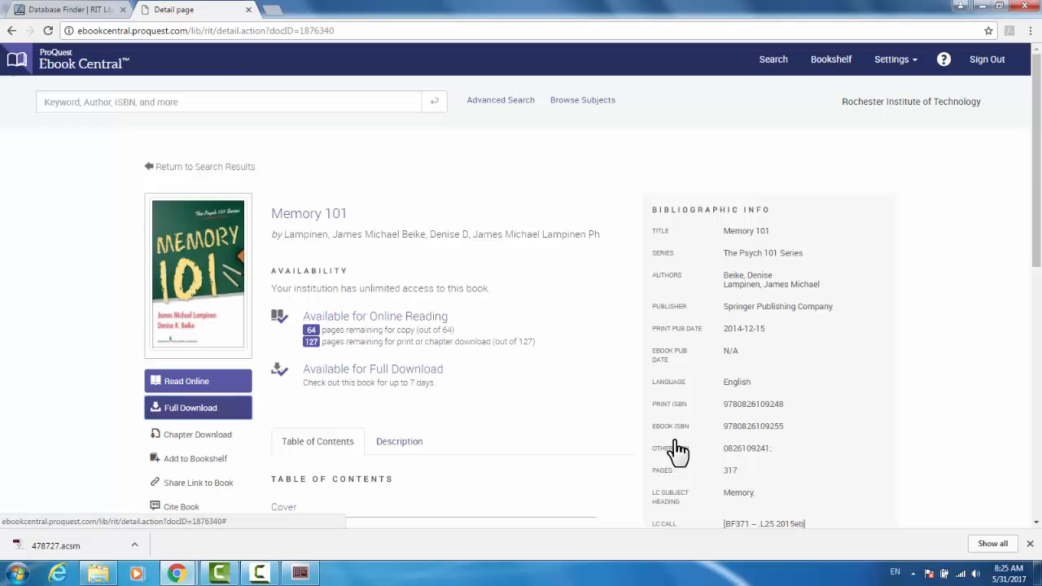
- Show the downloaded 1876340.acsm file in its Downloads folder
left_click(197, 407)
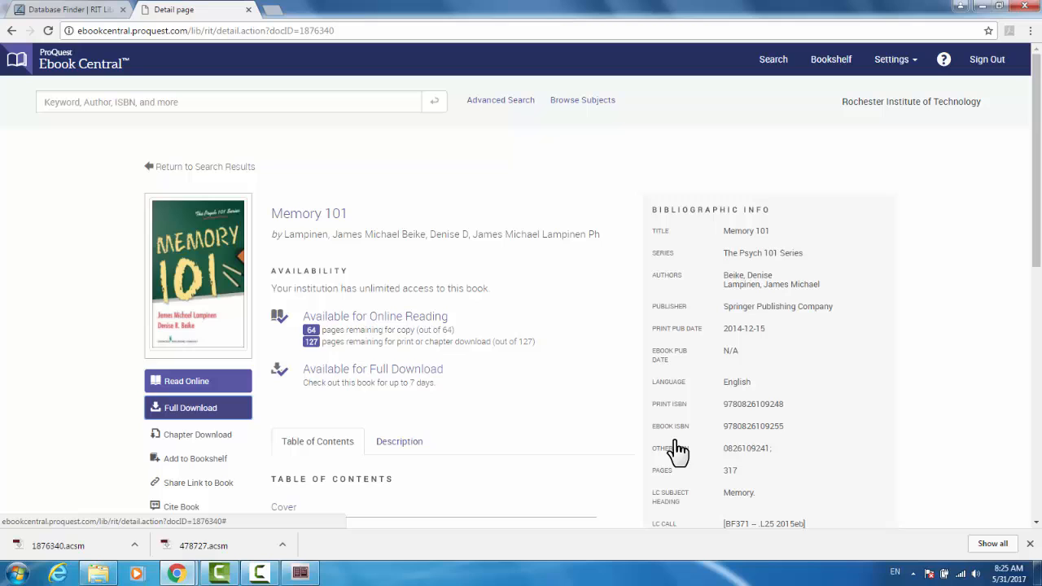
left_click(98, 573)
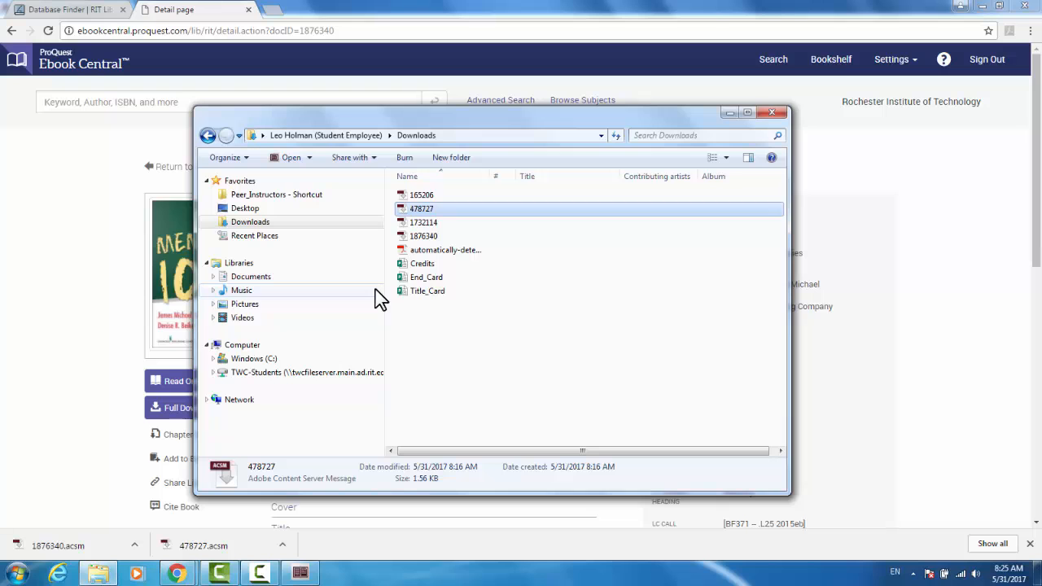
- Open 1876340.acsm from Downloads to load the book into Adobe Digital Editions
left_click(423, 236)
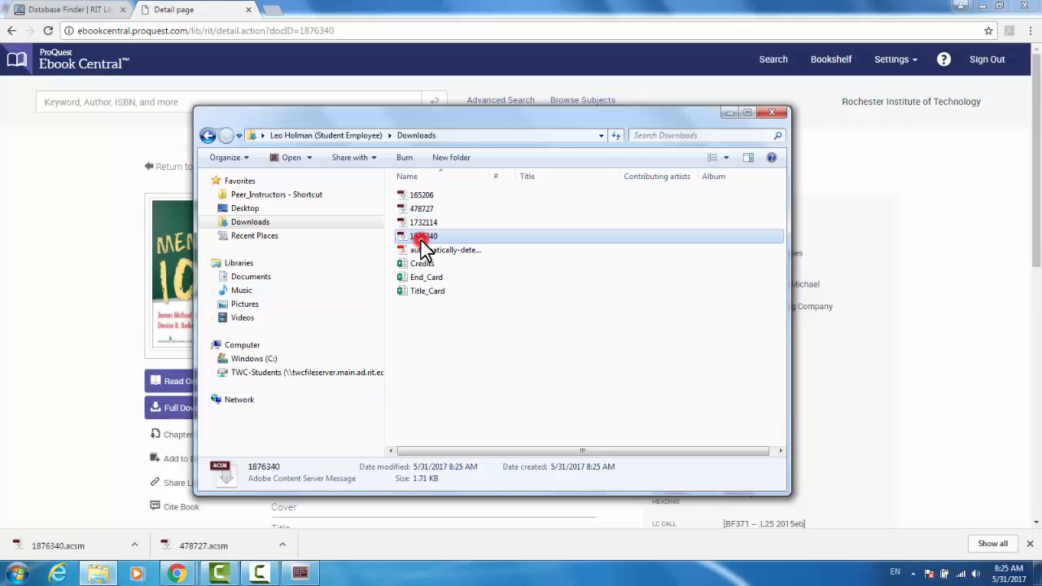
double_click(422, 237)
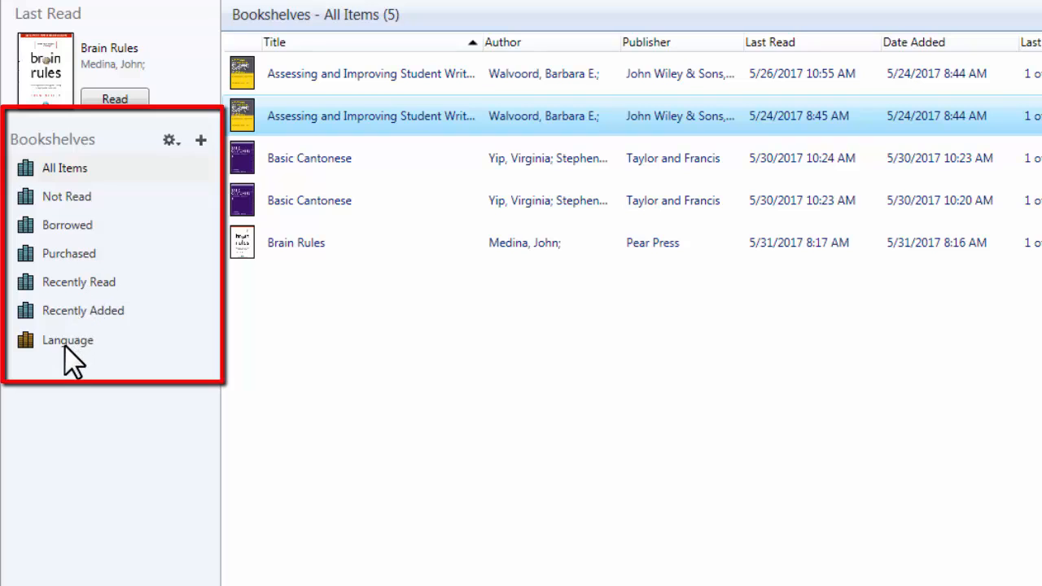
- Create a new bookshelf named Memory in the Bookshelves list
left_click(200, 140)
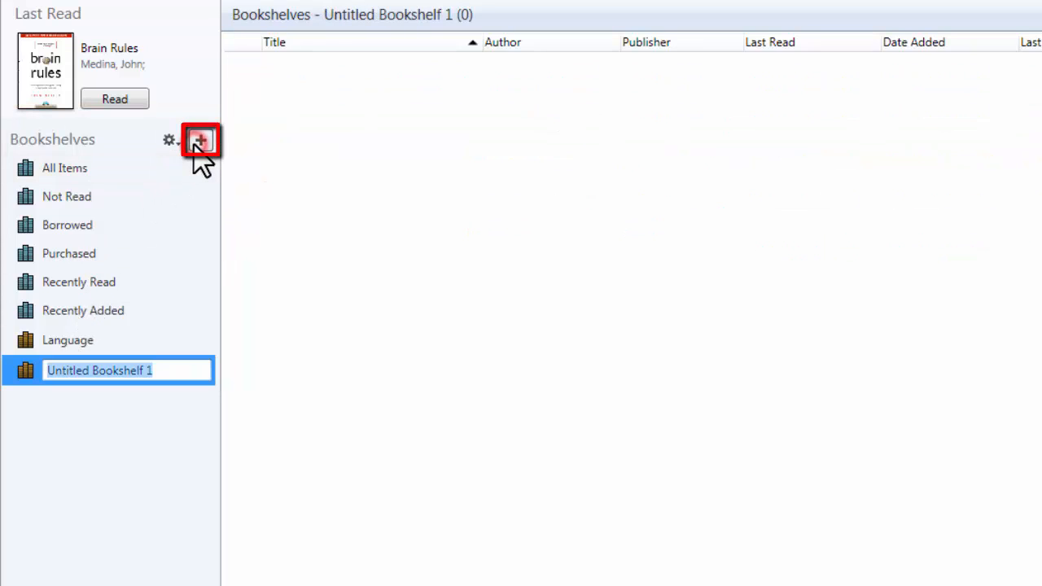
type("Memory")
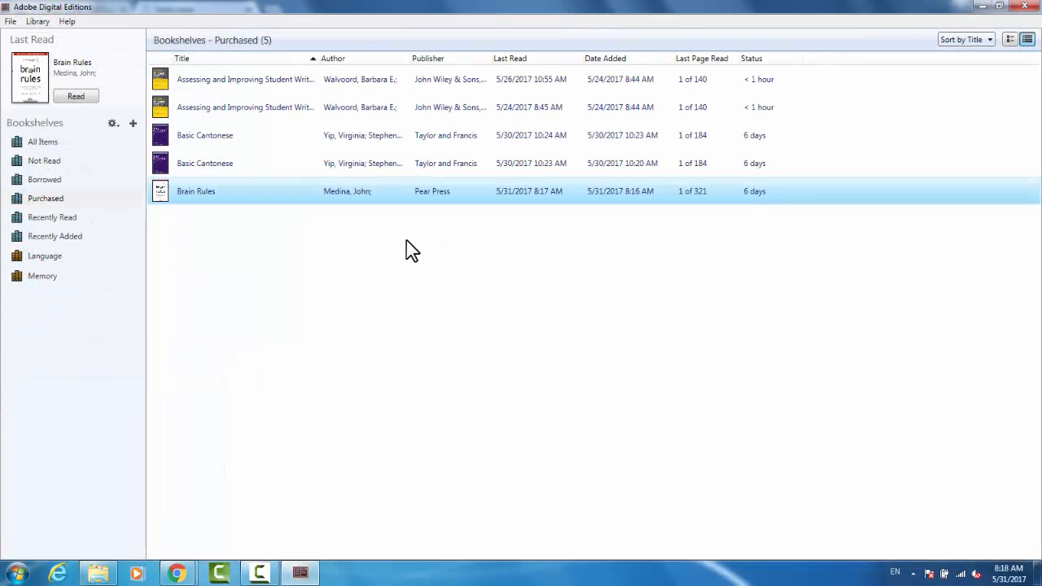
mouse_move(244, 204)
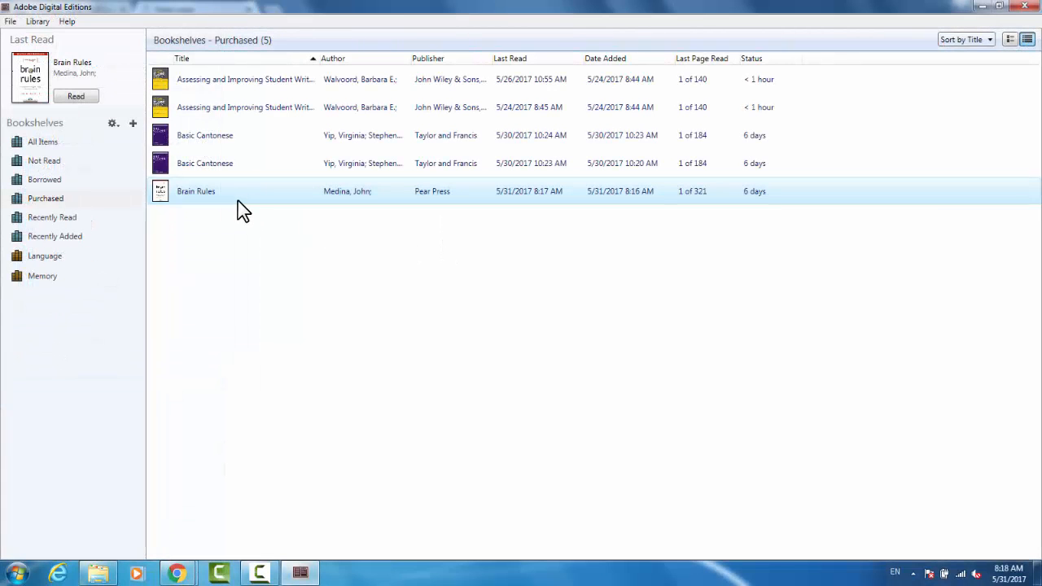